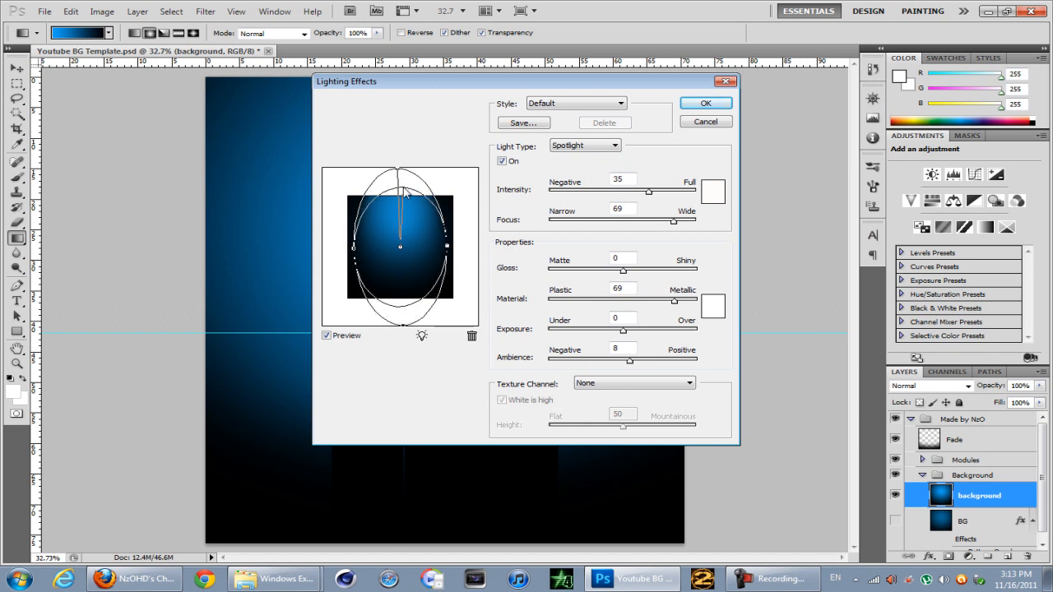
Widen the Lighting Effects spotlight into a large round blue glow near the top and apply it
left_click_drag(399, 185, 403, 185)
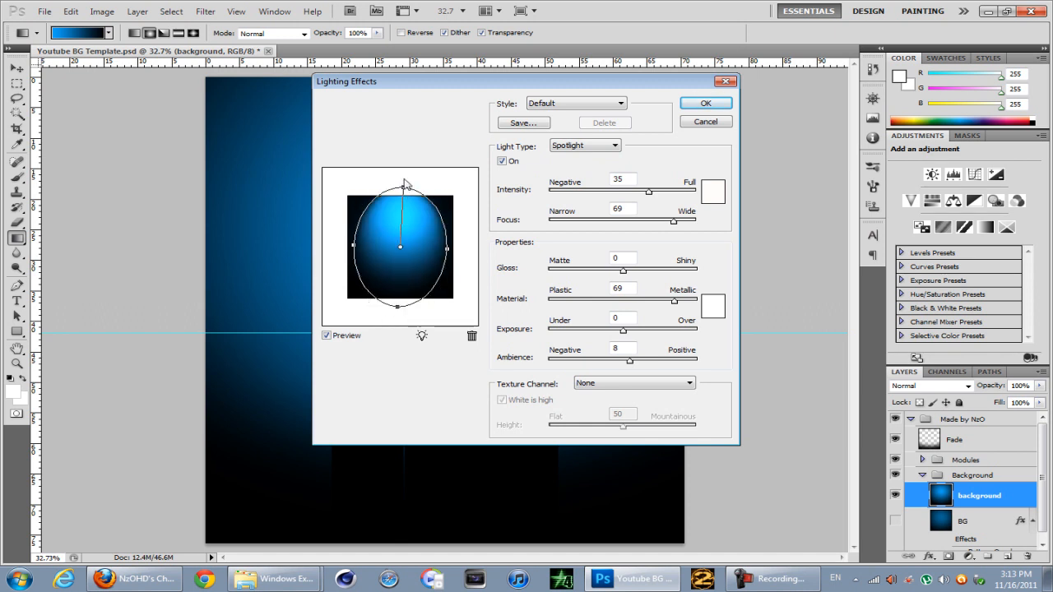
left_click(706, 102)
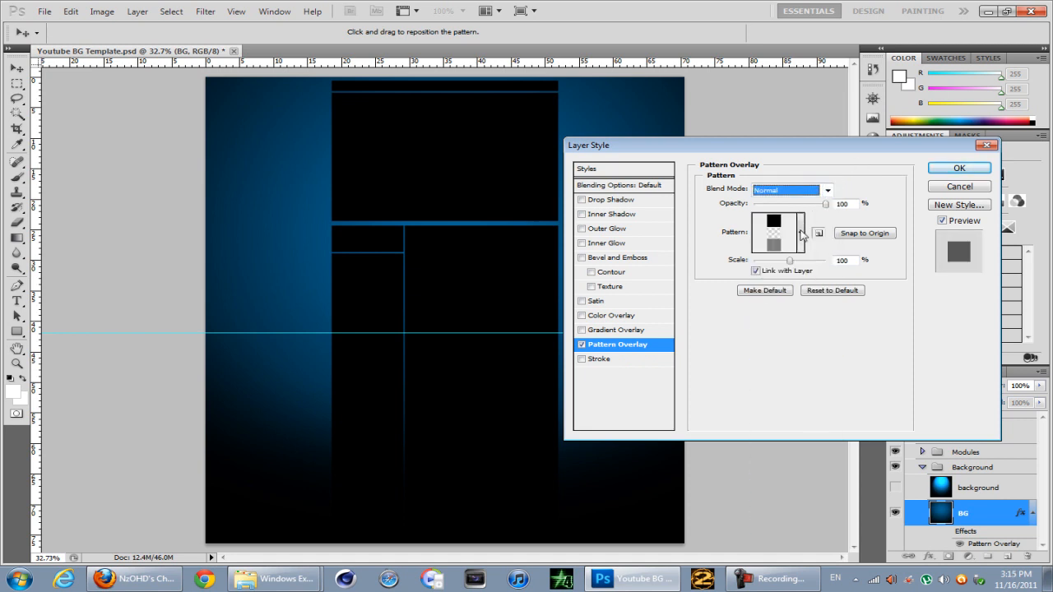
Open the Pattern Overlay pattern picker for the BG layer
left_click(801, 233)
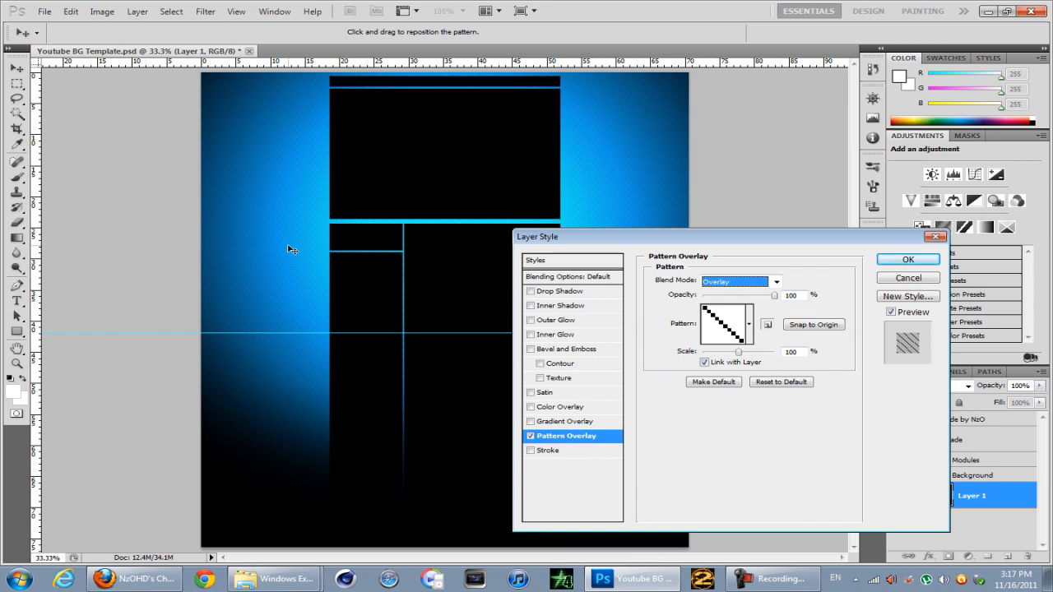
Choose the diagonal scan-line pattern for Layer 1's Overlay-blended pattern overlay
left_click(908, 259)
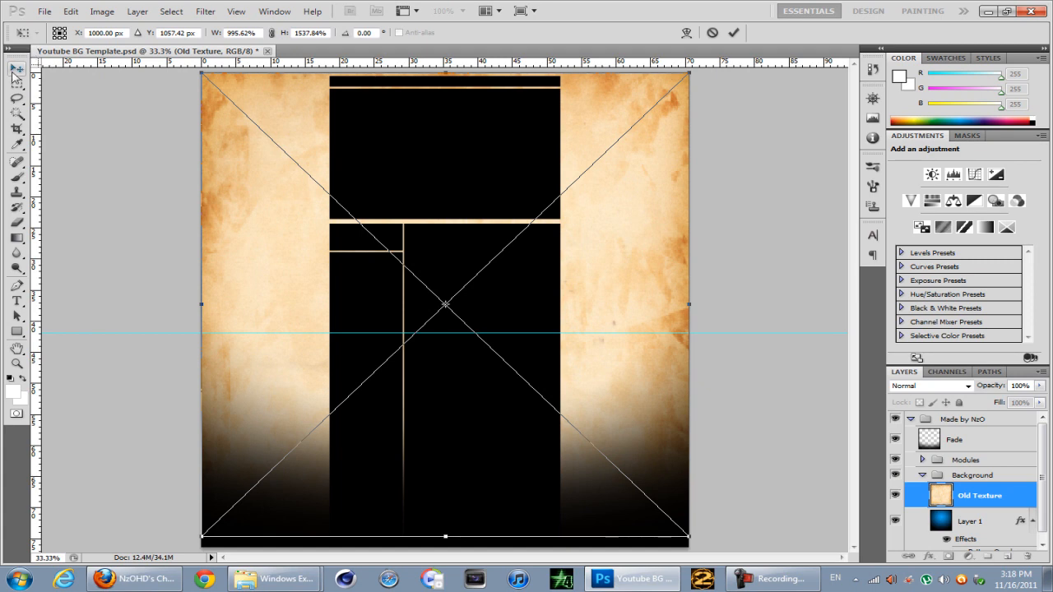
Bring up the transform options for the Old Texture layer to stretch it over the canvas
right_click(979, 496)
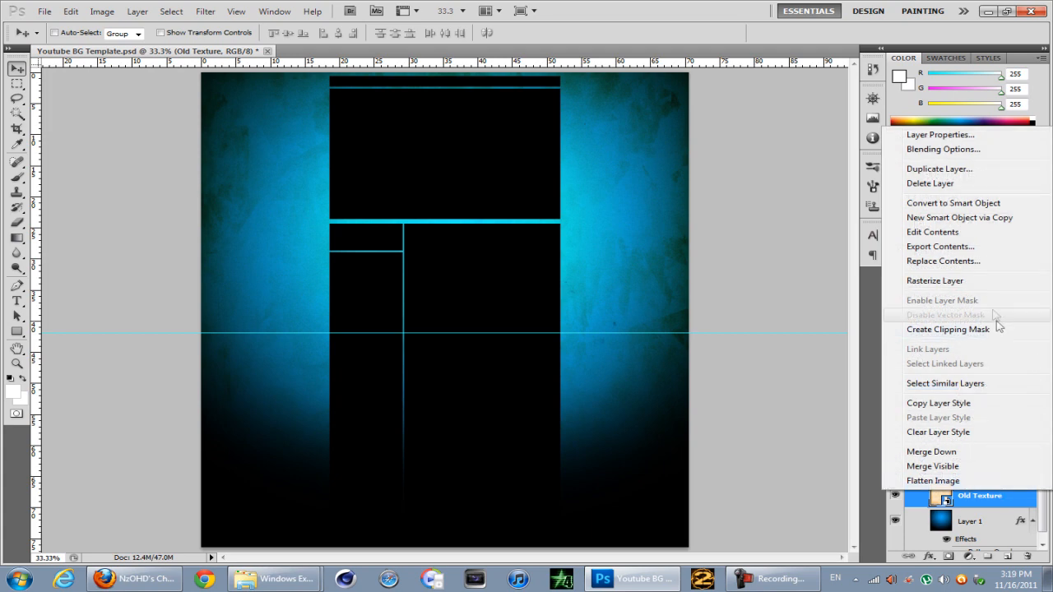